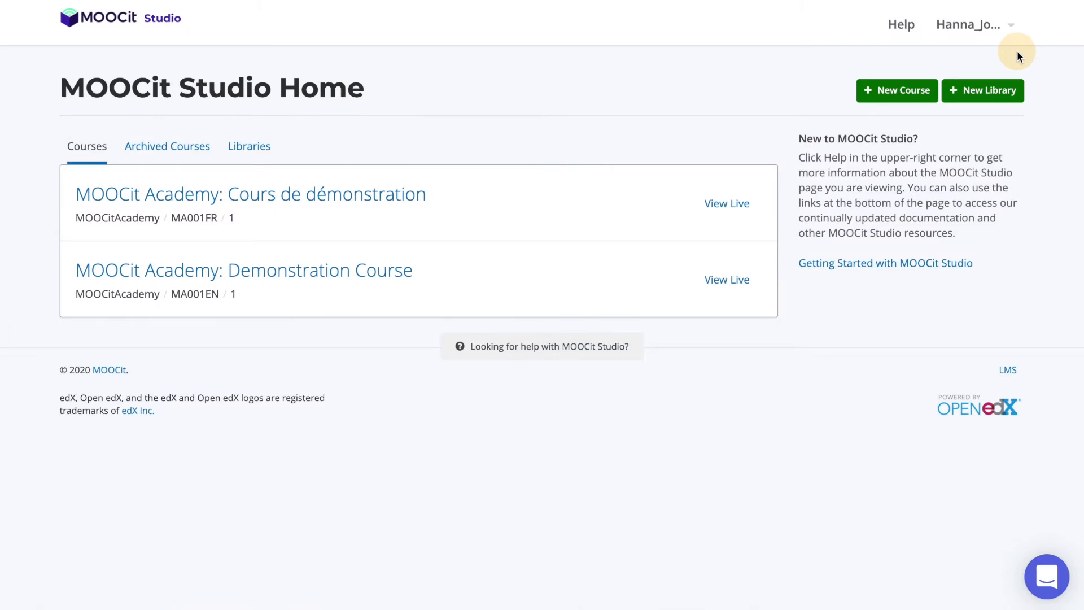
pyautogui.moveTo(902, 71)
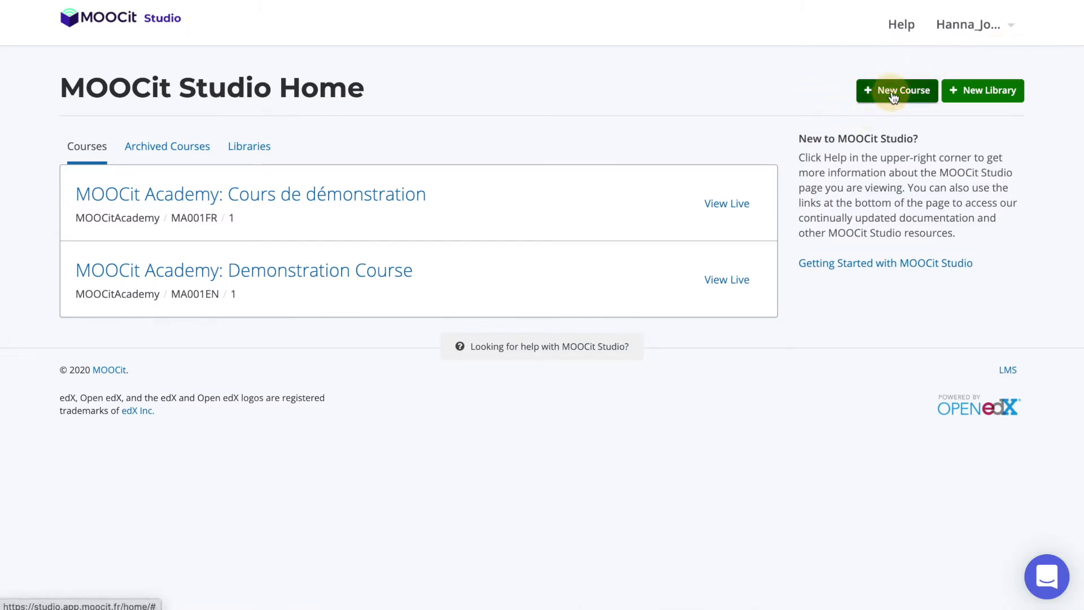
# Begin a new course and enter the name 'MOOCit Academy: How to Create a New Course'
pyautogui.click(897, 91)
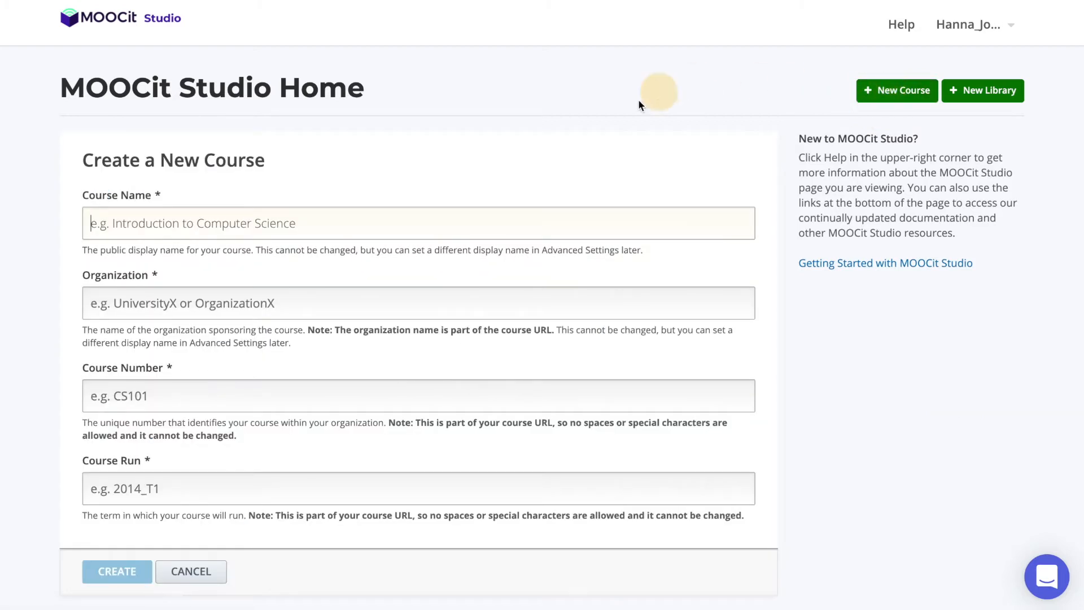
pyautogui.moveTo(78, 167)
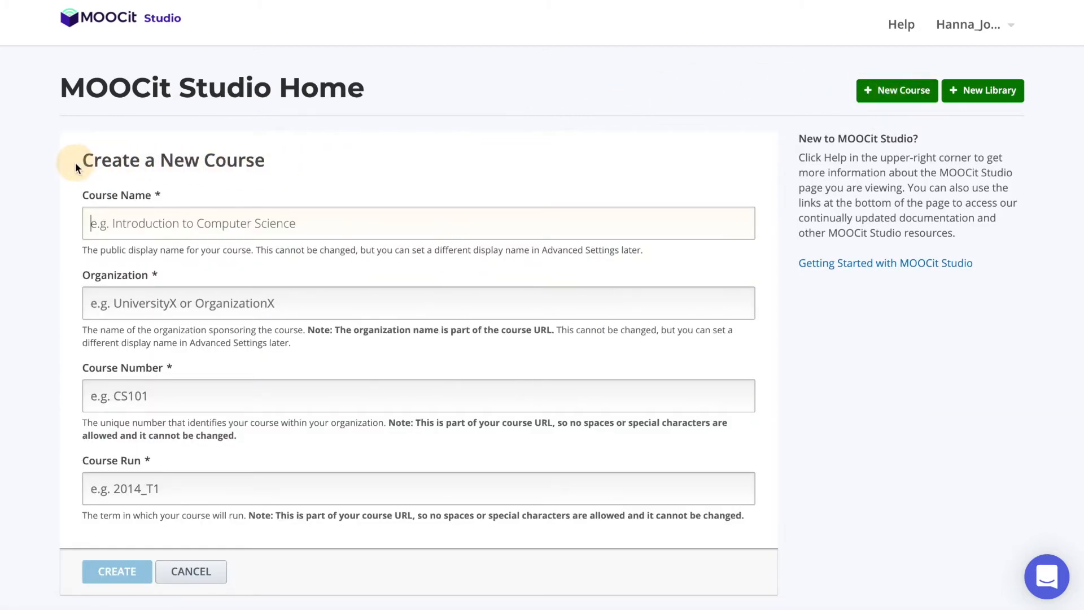
pyautogui.scroll(-3)
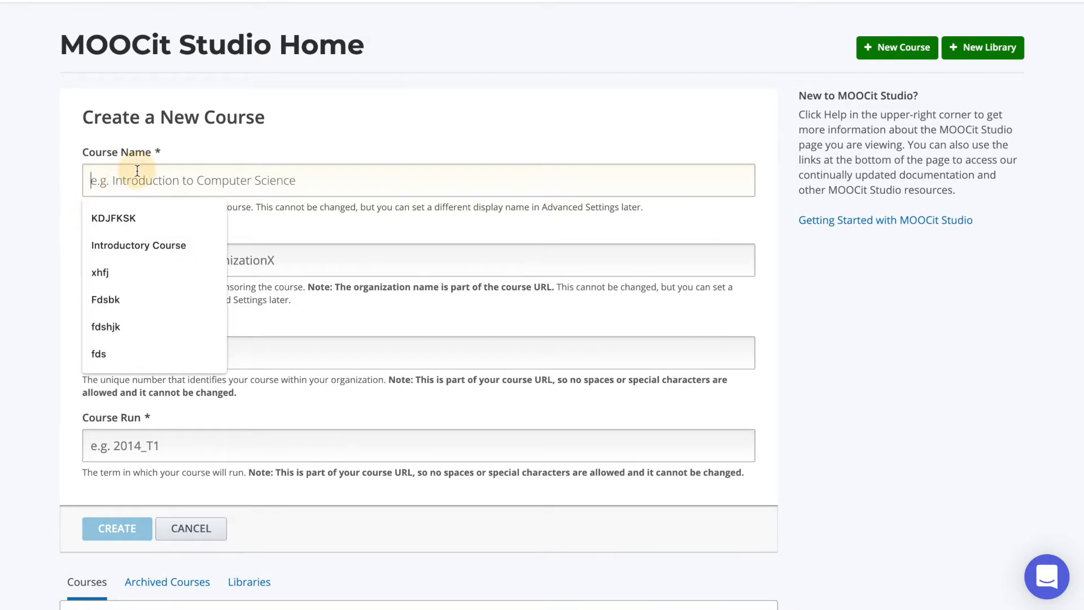
pyautogui.write('MOOCit Academy: H')
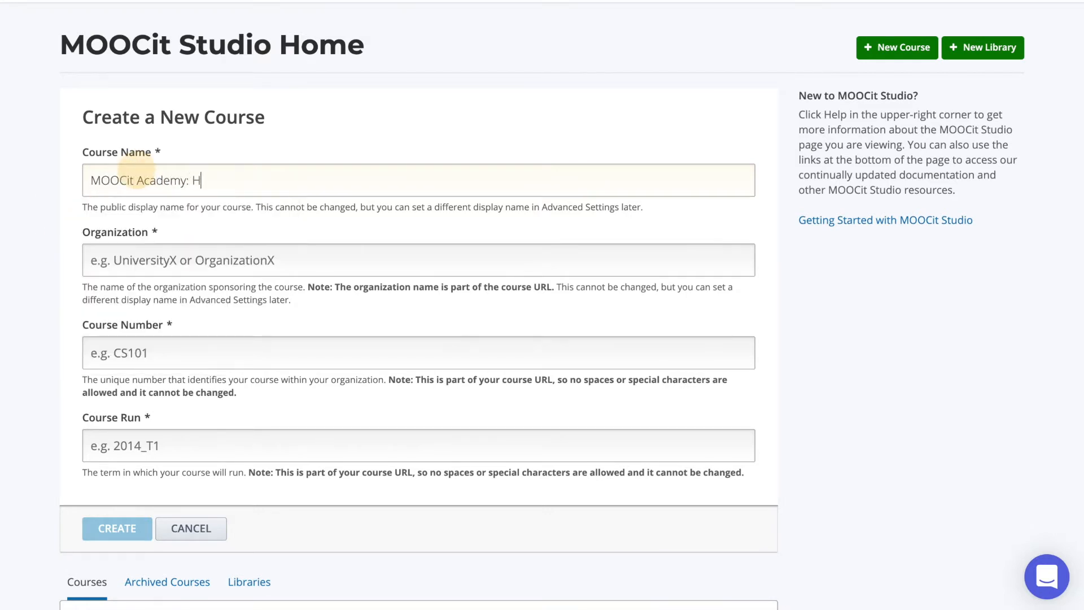
pyautogui.write('ow to Create')
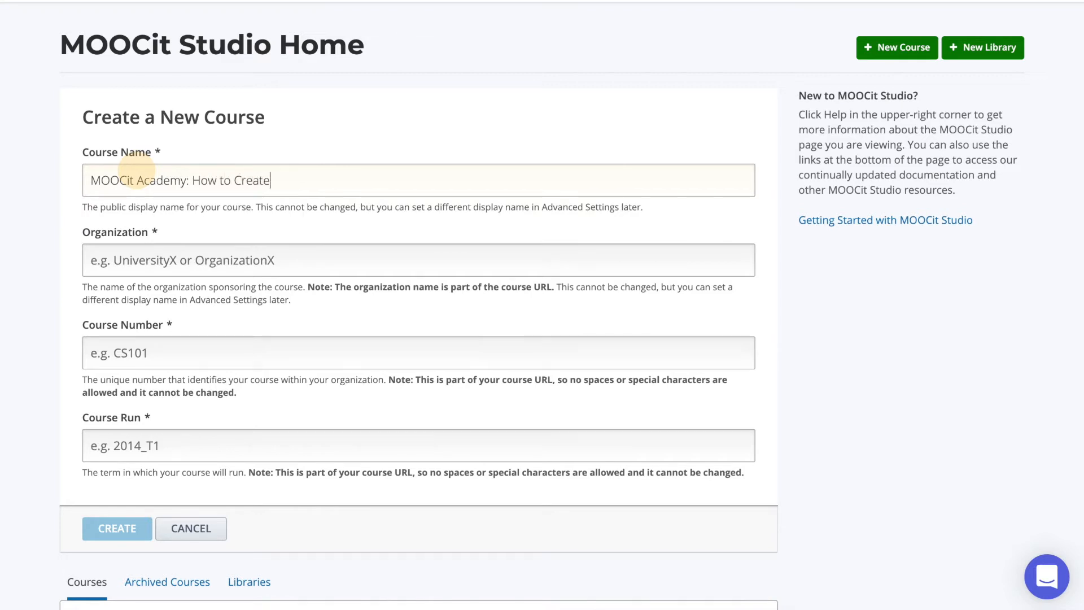
pyautogui.write('a New Cour')
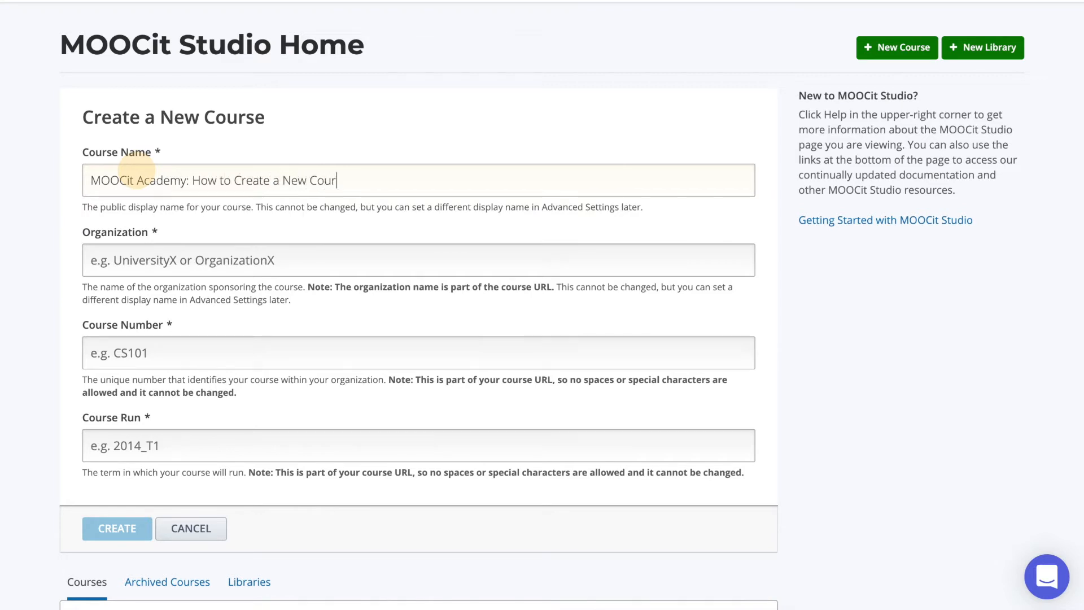
pyautogui.write('se')
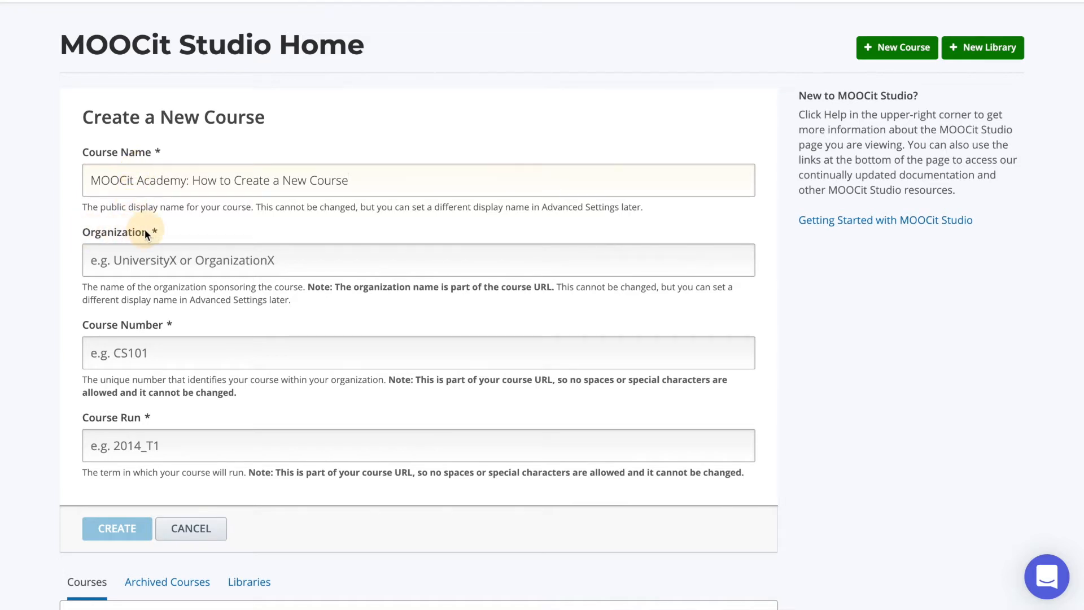
# Enter 'MOOCitAcademy' as the course organization
pyautogui.scroll(-3)
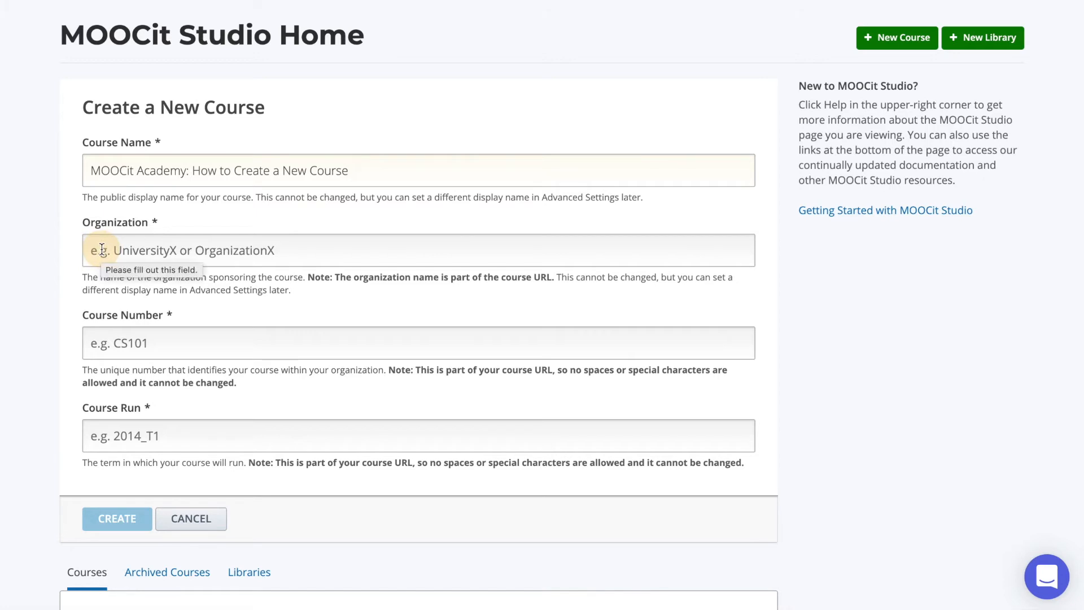
pyautogui.write('MOOCitAcade')
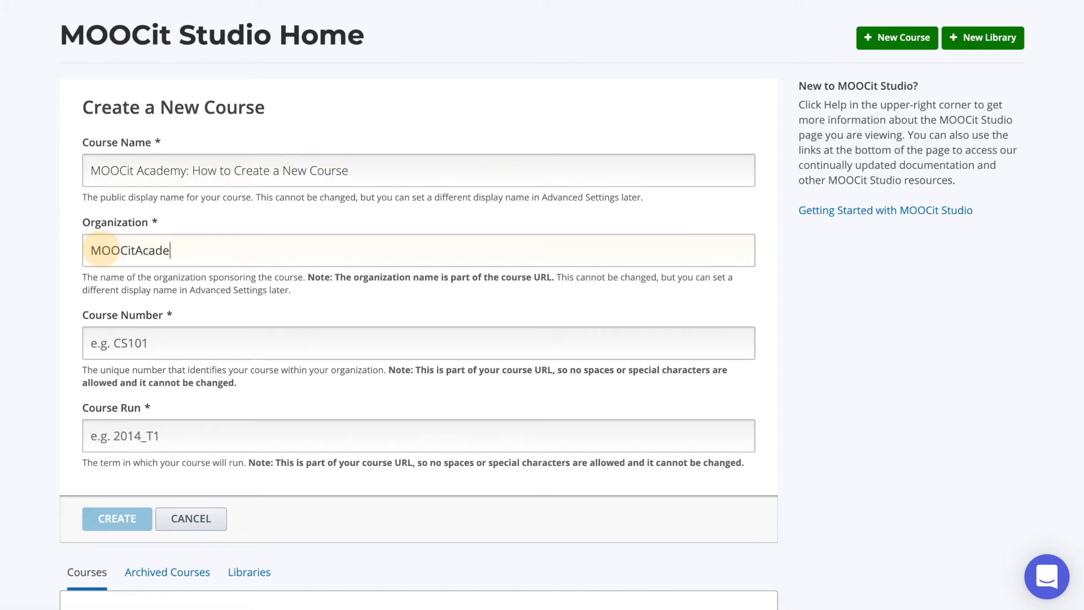
pyautogui.write('my')
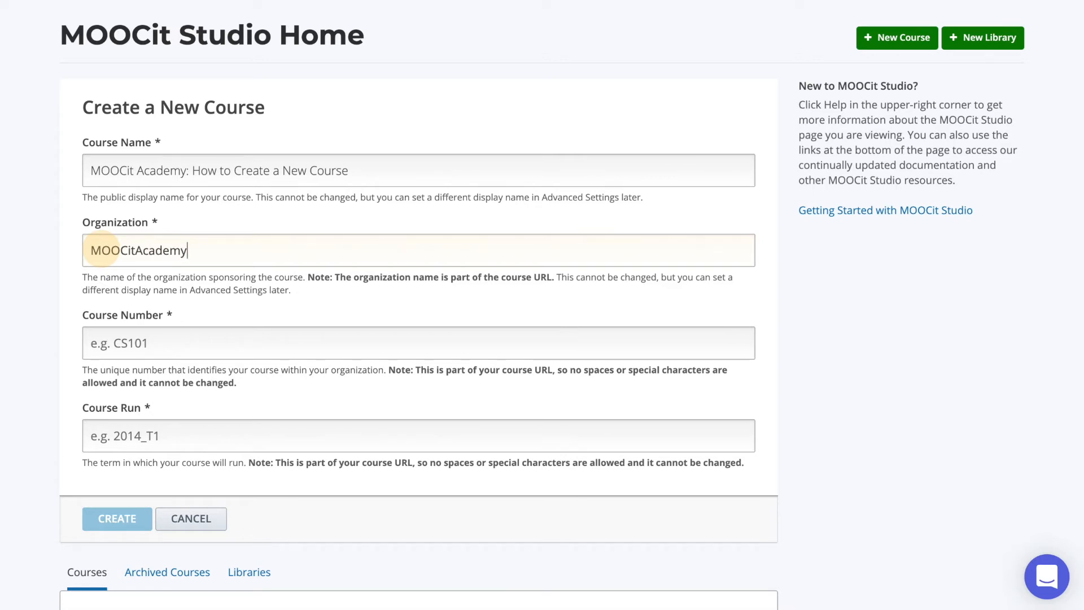
pyautogui.moveTo(104, 283)
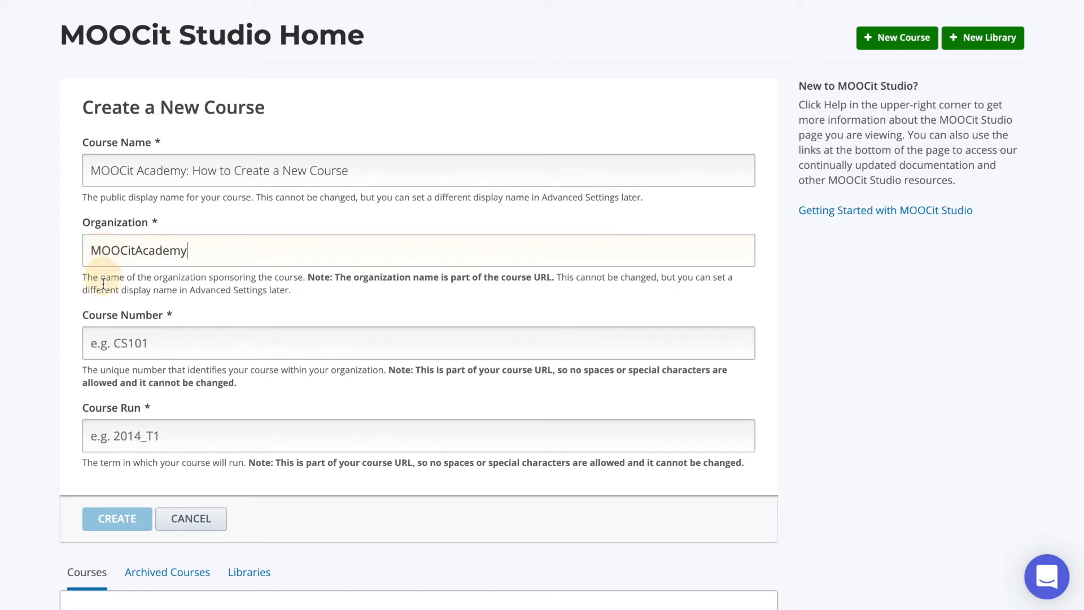
pyautogui.click(117, 518)
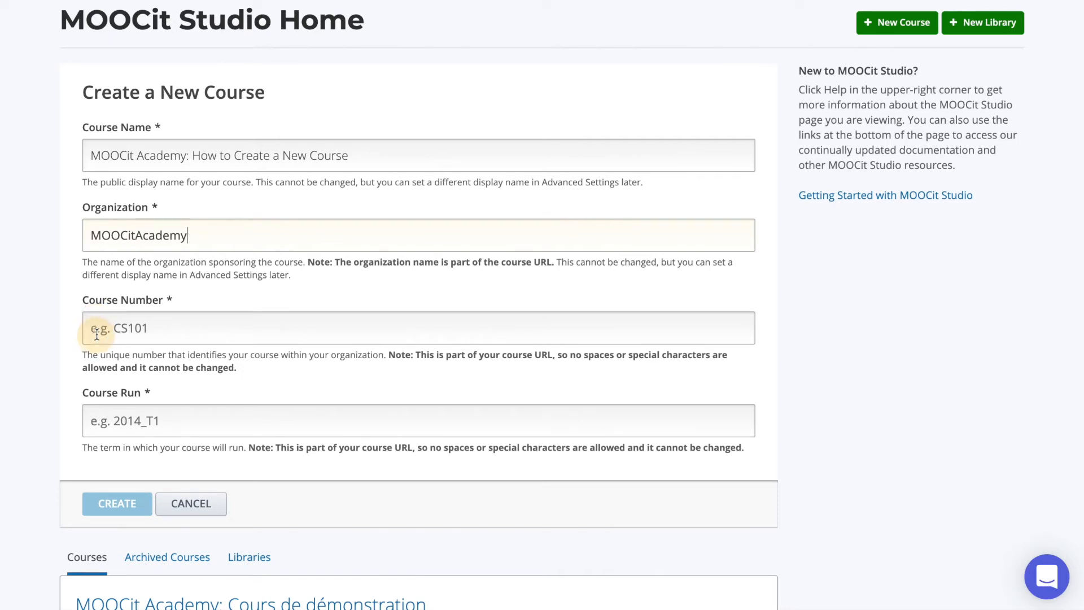
# Enter 'MA002EN' as the course number
pyautogui.write('M')
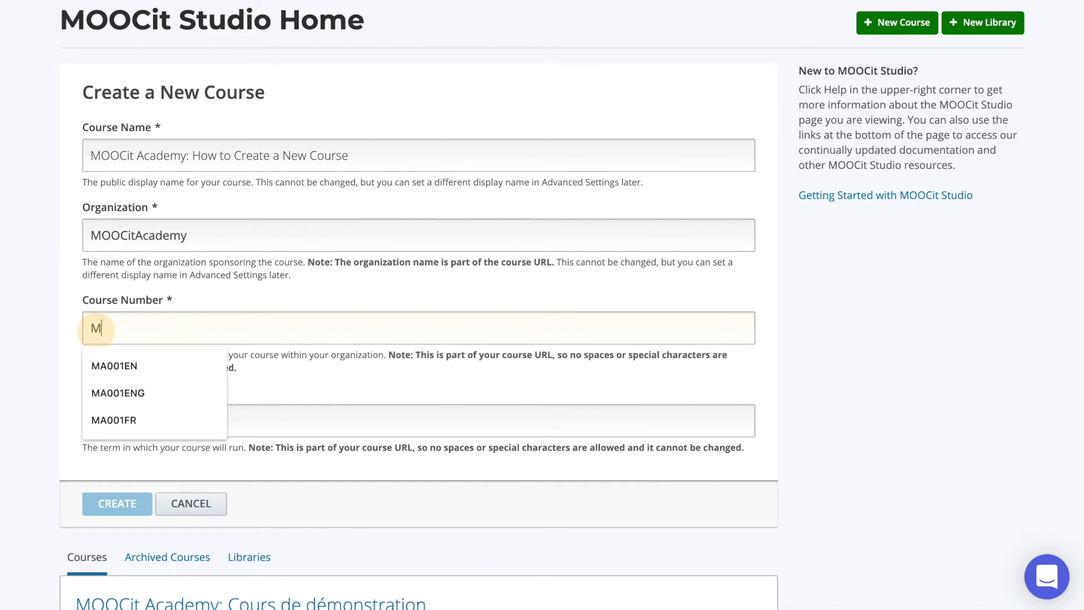
pyautogui.write('A002')
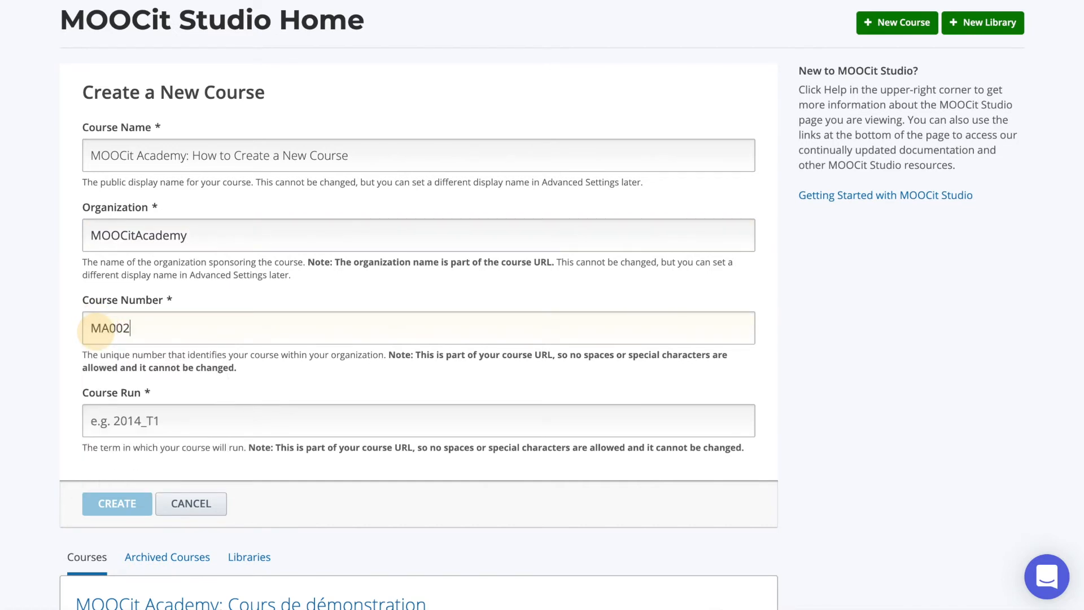
pyautogui.write('EN')
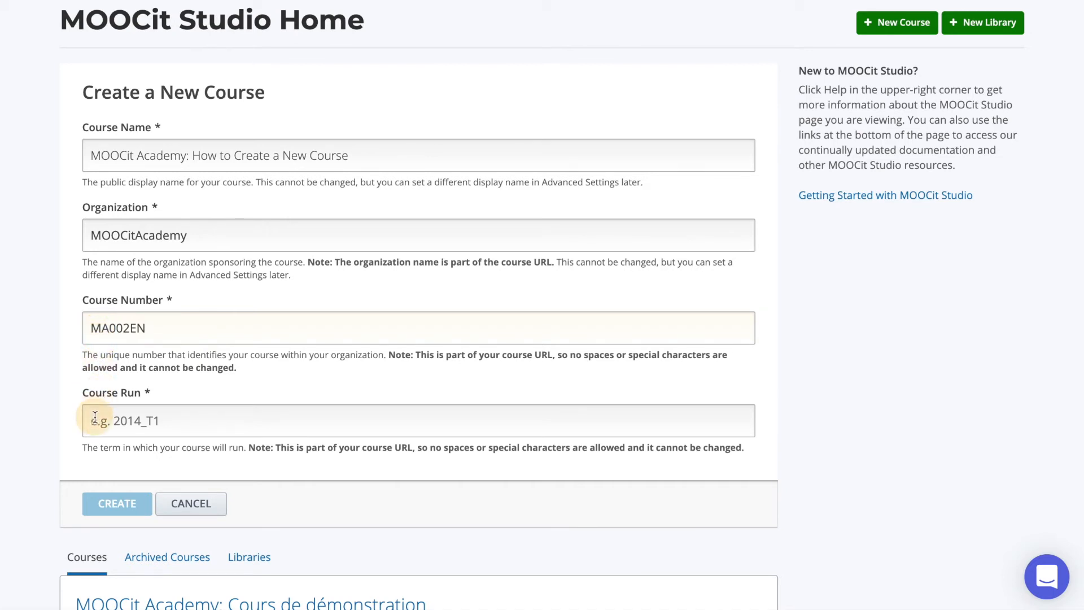
# Set the course run to 1 and create the course, reaching its Course Outline
pyautogui.click(116, 503)
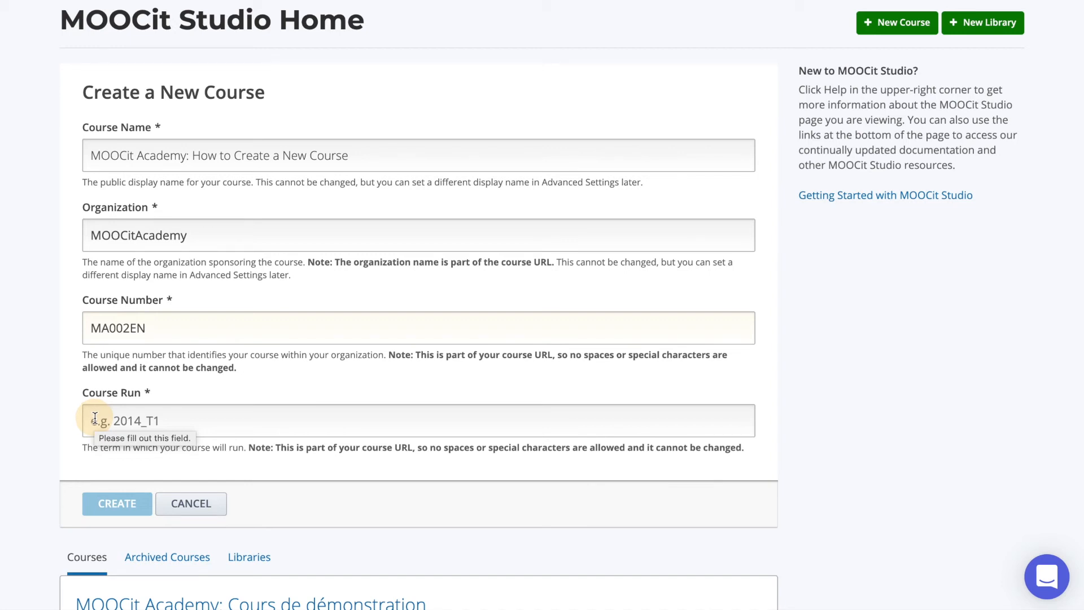
pyautogui.write('1')
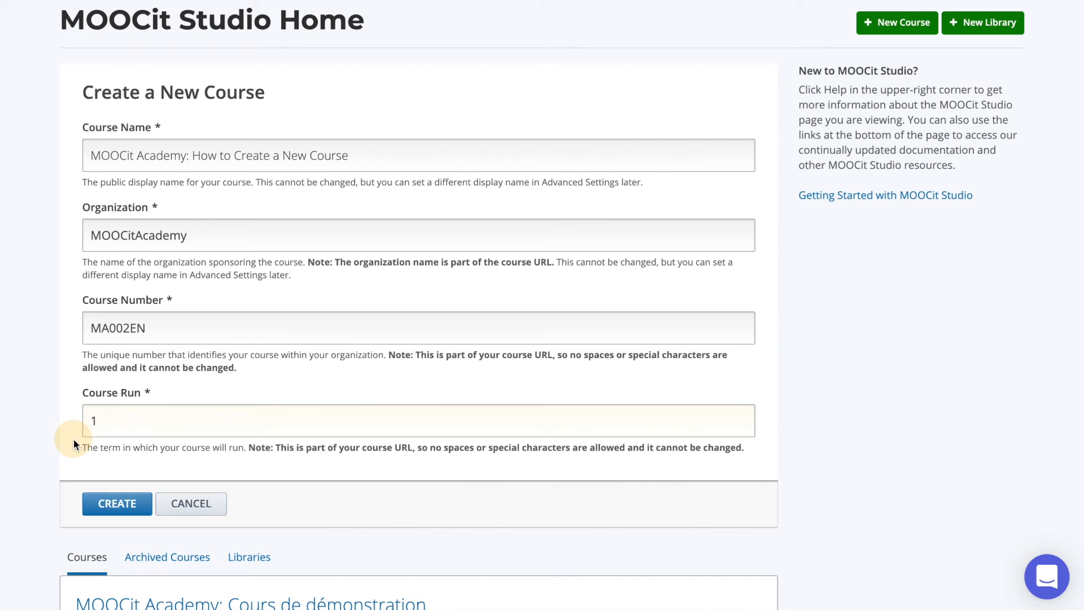
pyautogui.moveTo(75, 447)
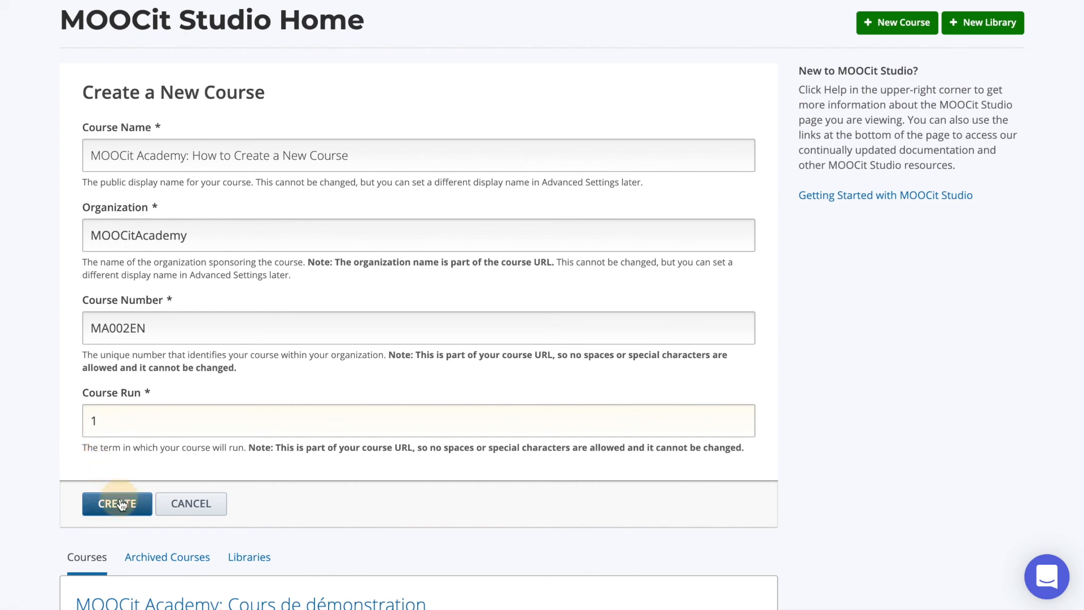
pyautogui.click(116, 504)
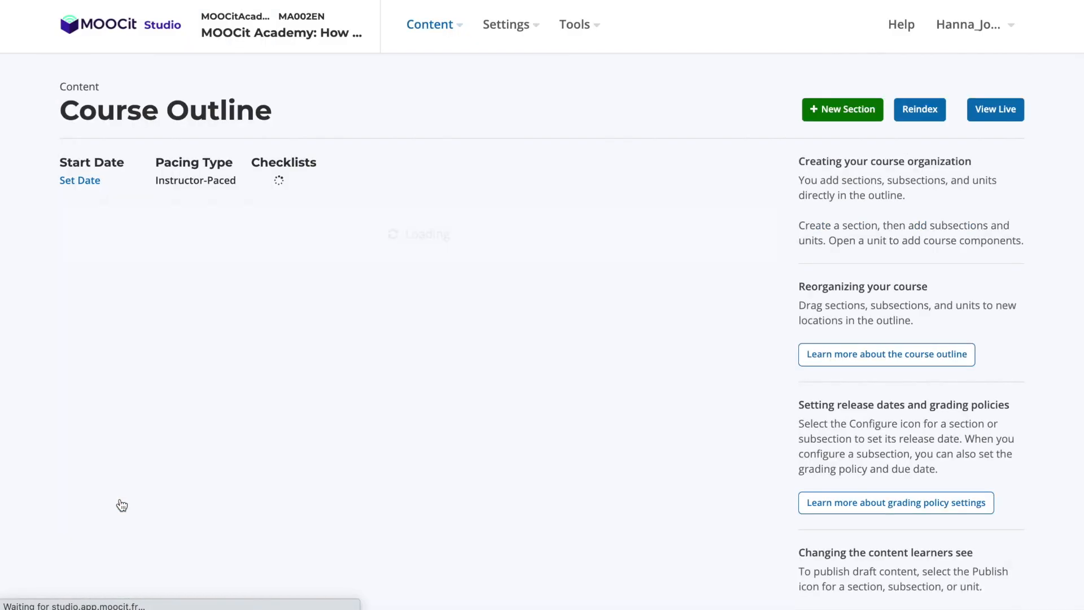